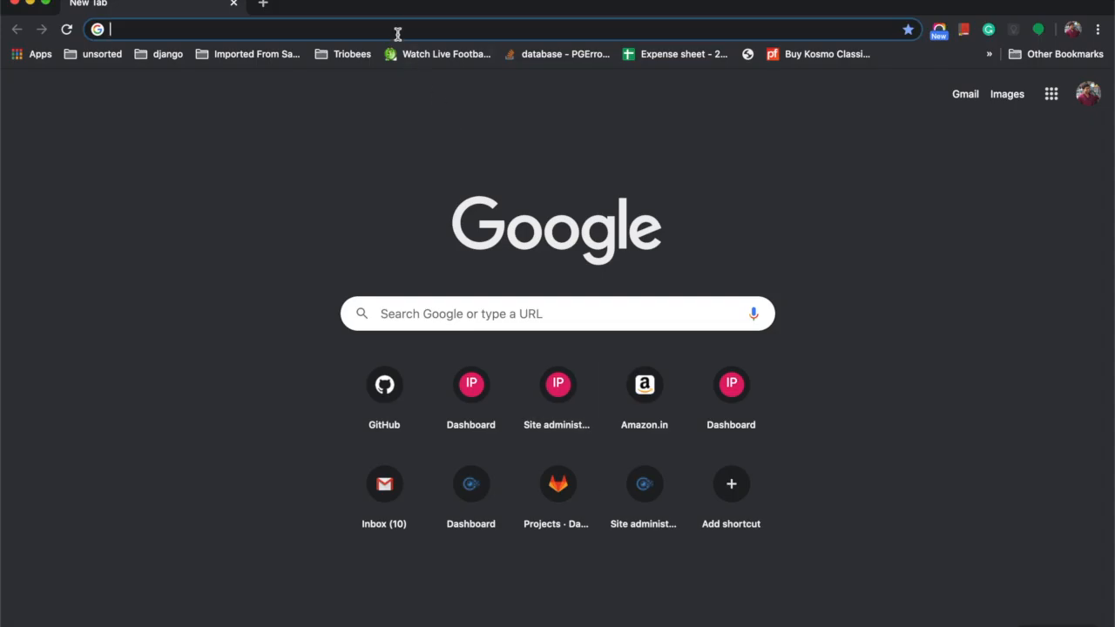
- Load hdfcbank.com and close the pandemic donation pop-up over the home page
text(hdfcbank.com)
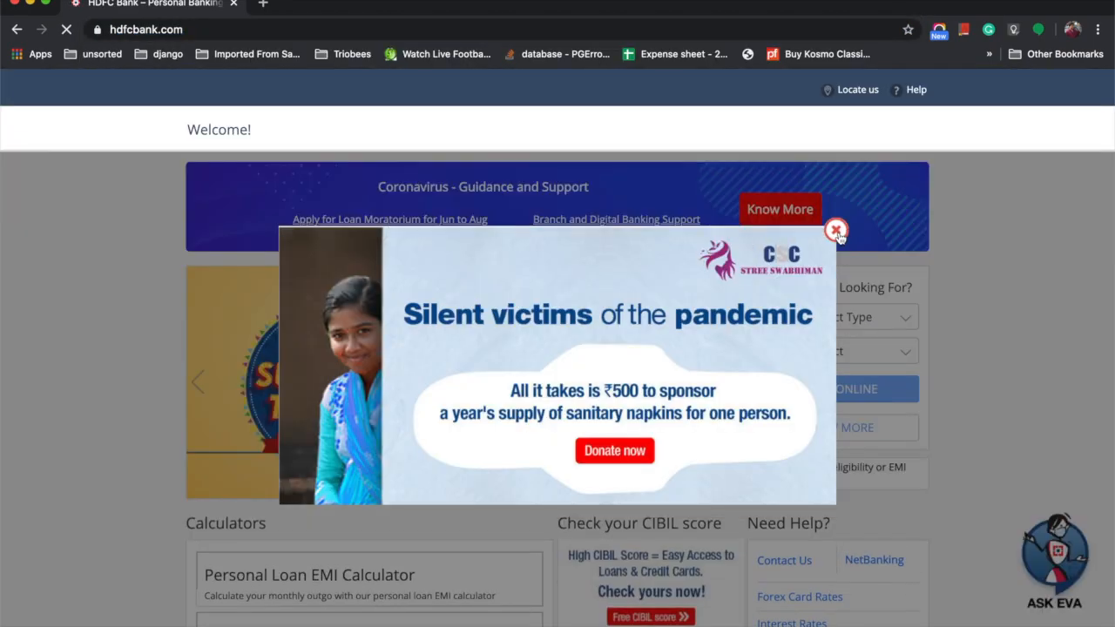
click(835, 230)
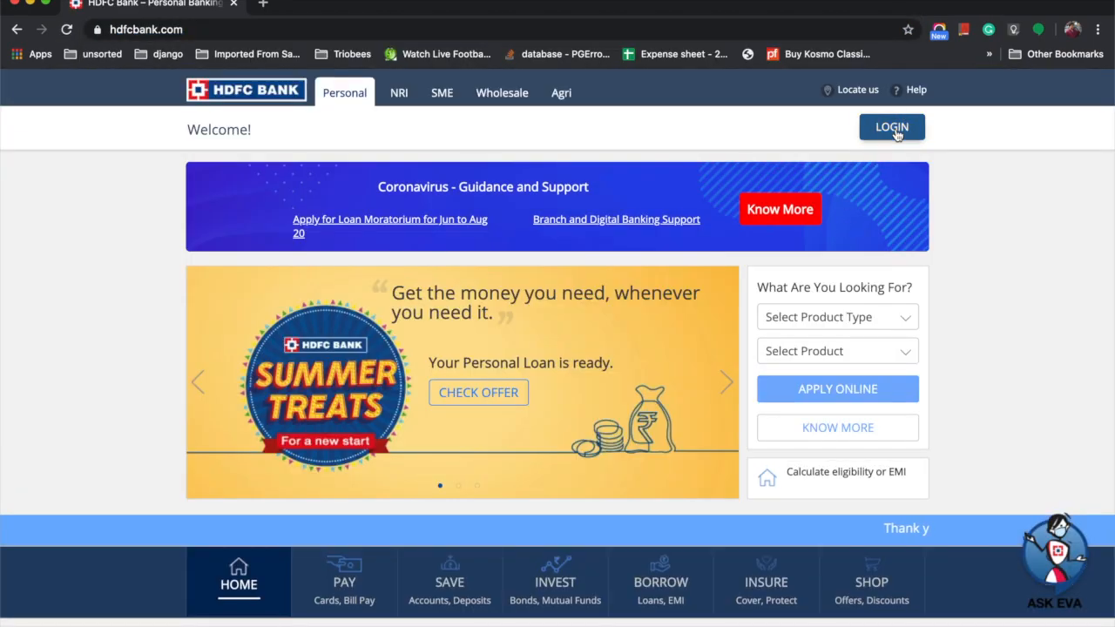
- Log in choosing the 'Verified by Visa/ MasterCard SecureCode/ Netsafe' login type
click(892, 125)
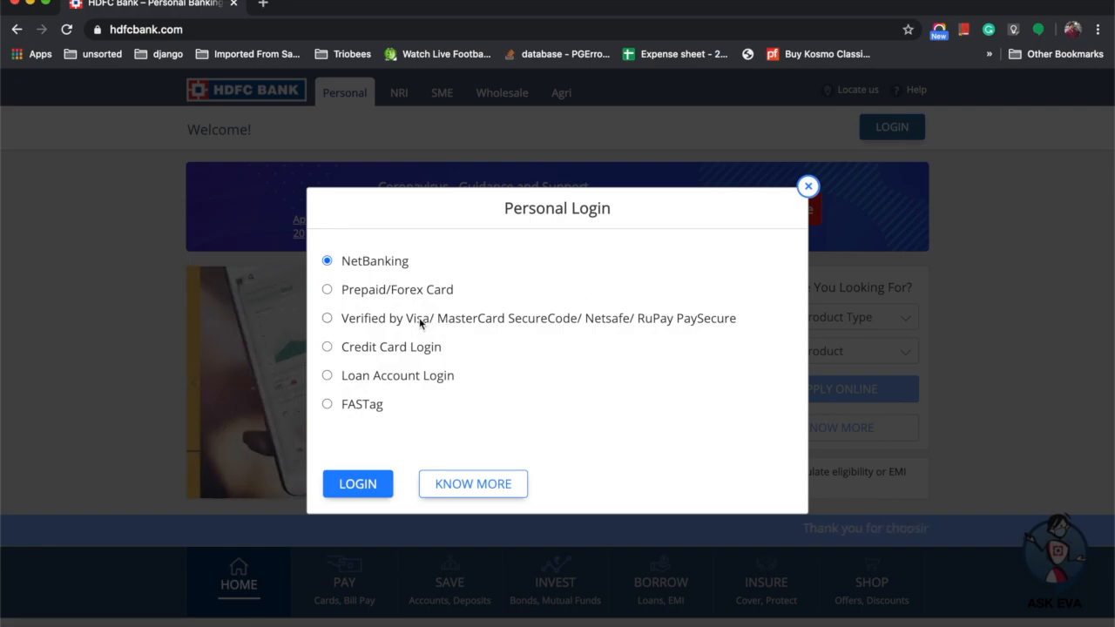
click(328, 317)
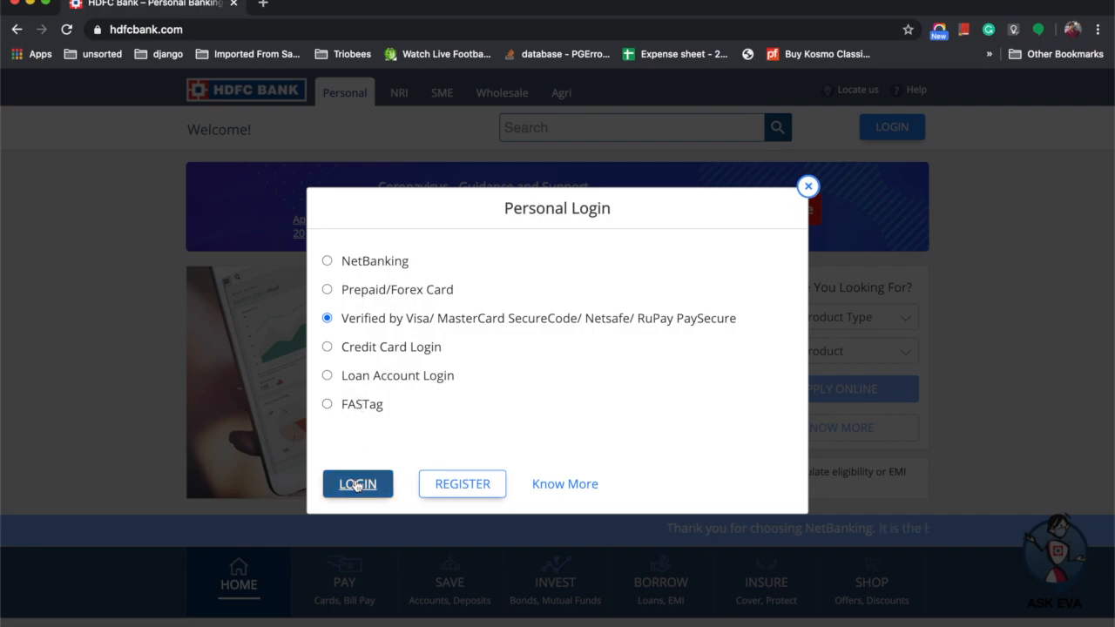
click(357, 485)
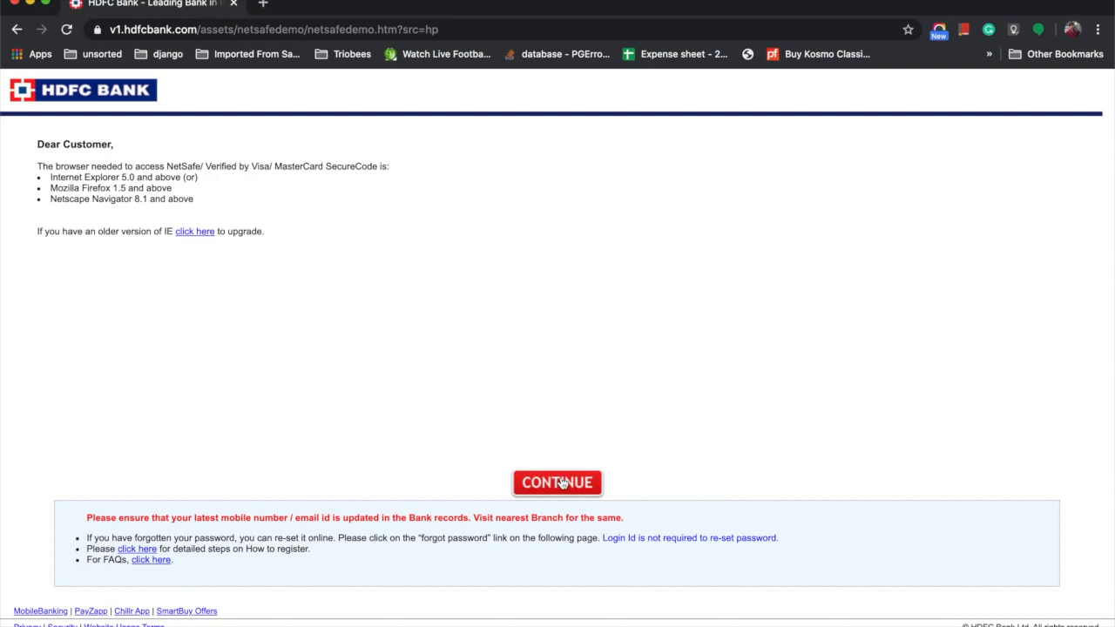
- Continue past the browser notice and begin registering as a new NetSafe user
click(557, 482)
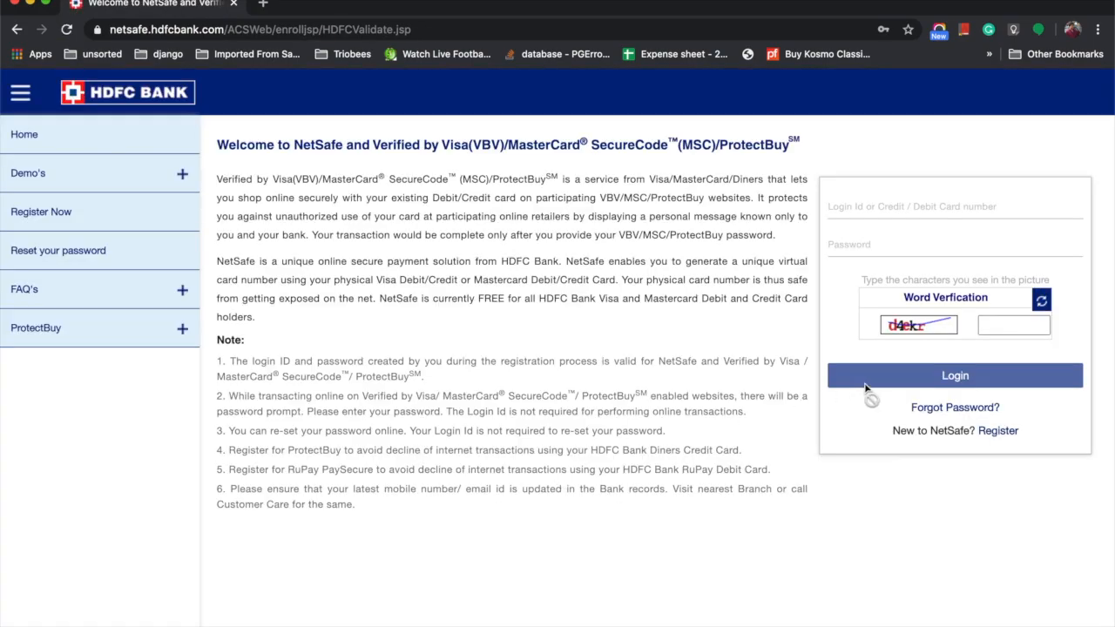
click(996, 431)
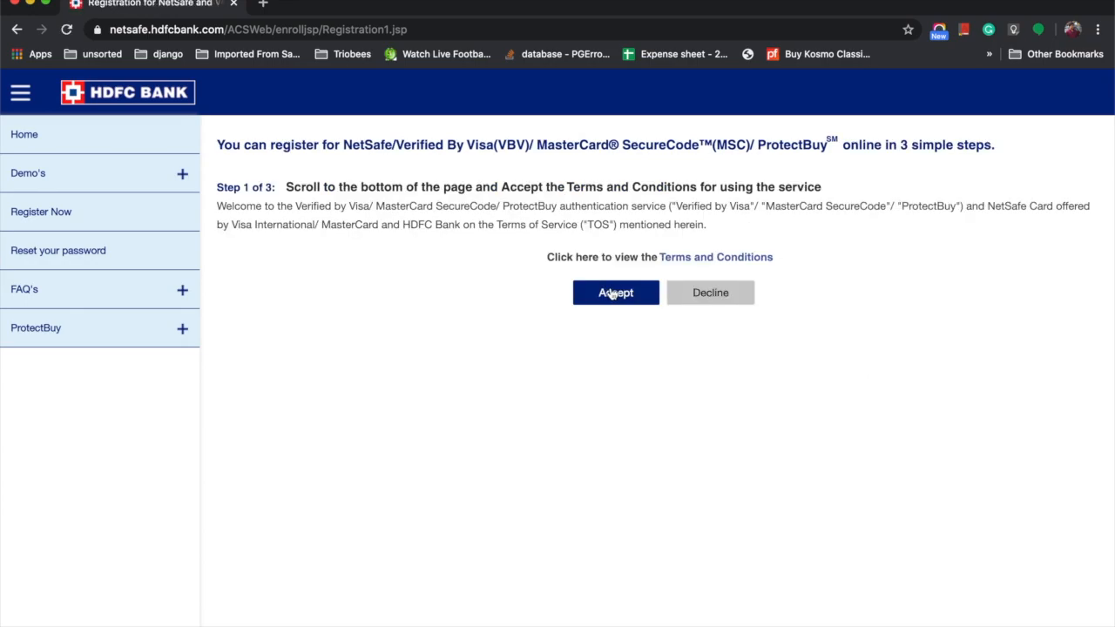
- Accept the NetSafe terms and move down to the Step 2 card-details form
click(615, 293)
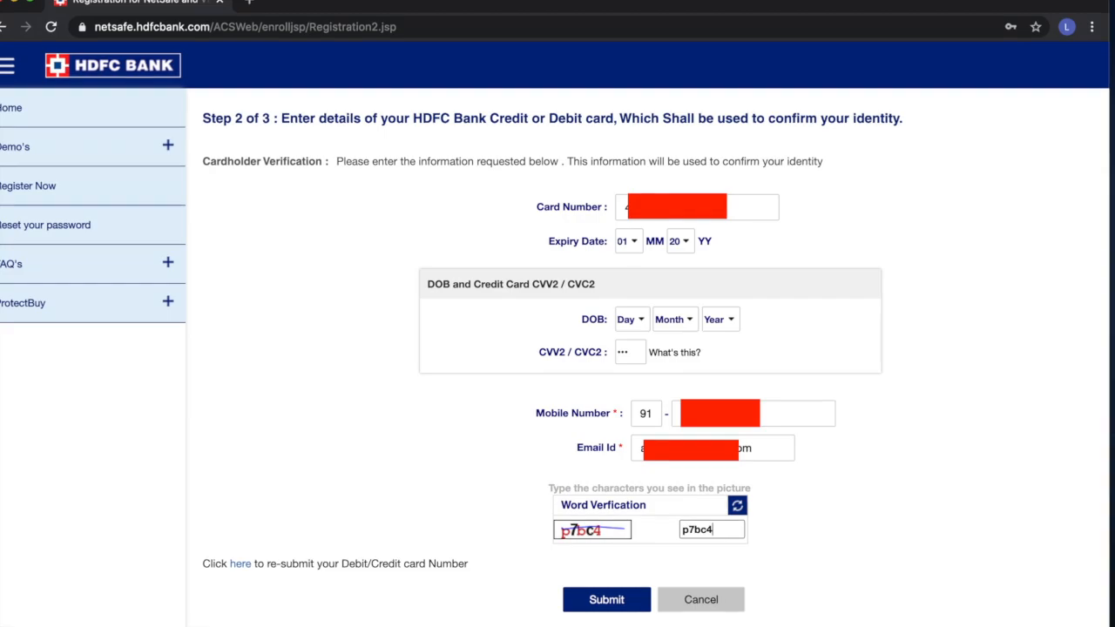
scroll(down, 3)
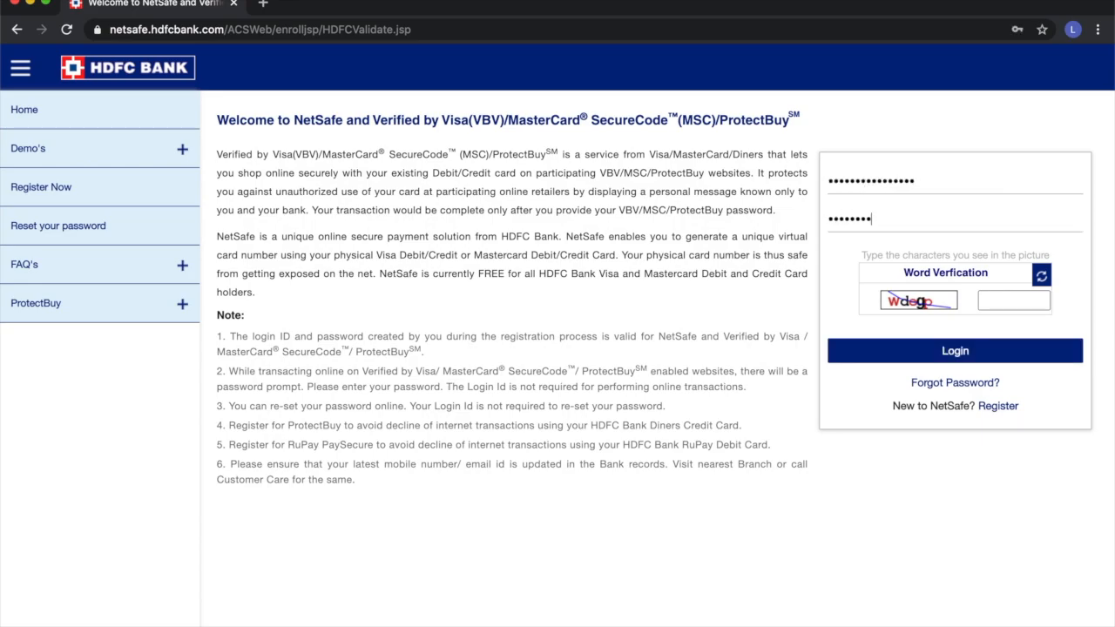
- Enter the NetSafe login ID, password and captcha 'degp' and sign in
text(w)
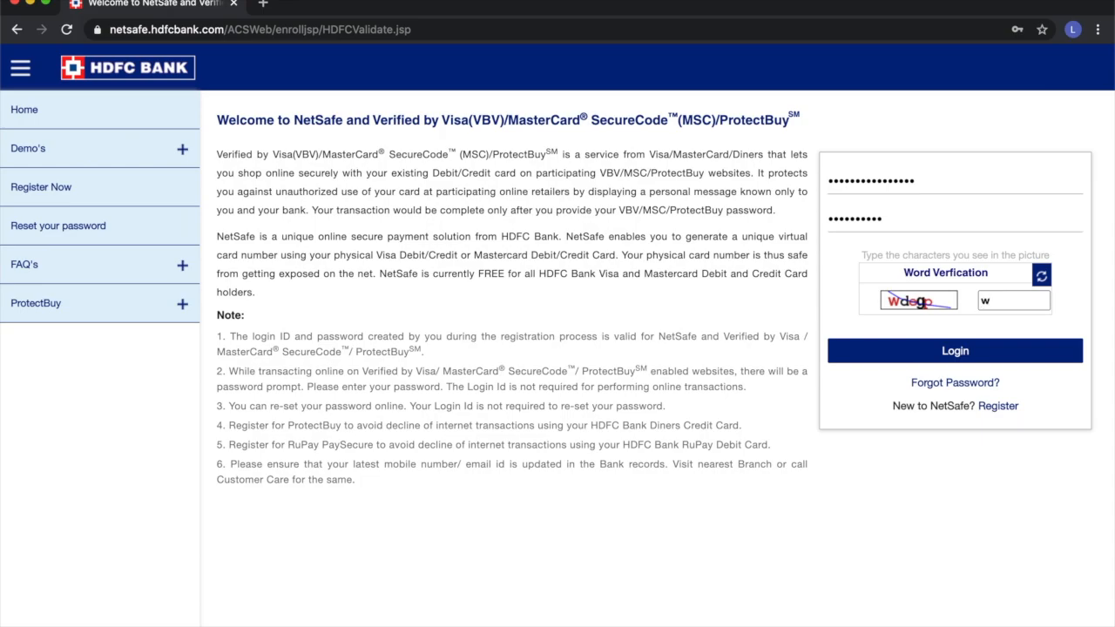
text(degp)
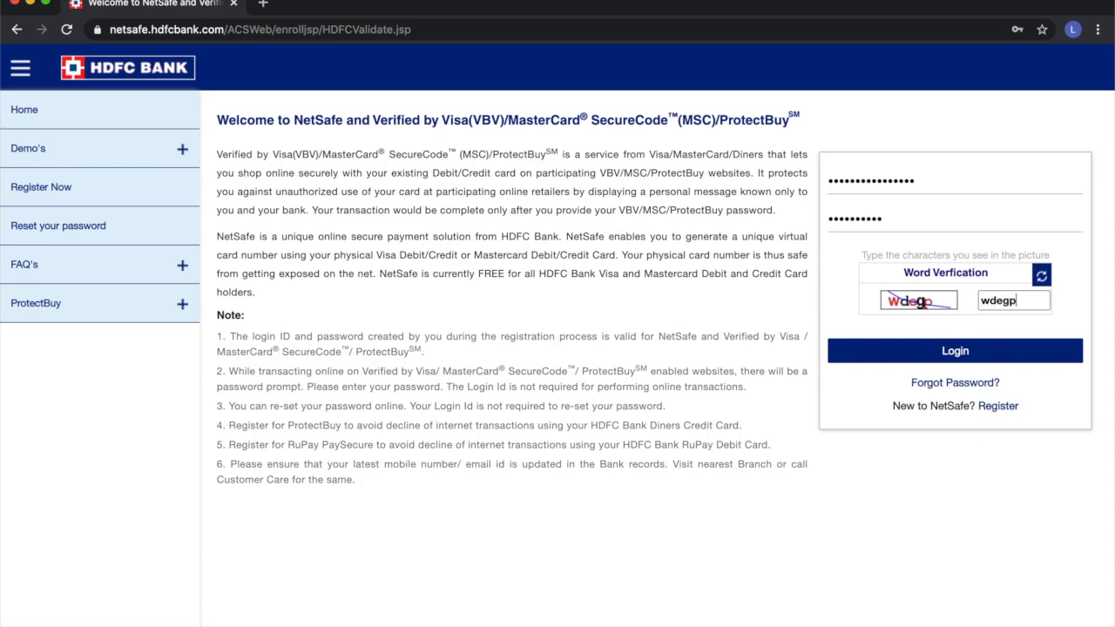
click(955, 350)
text(2)
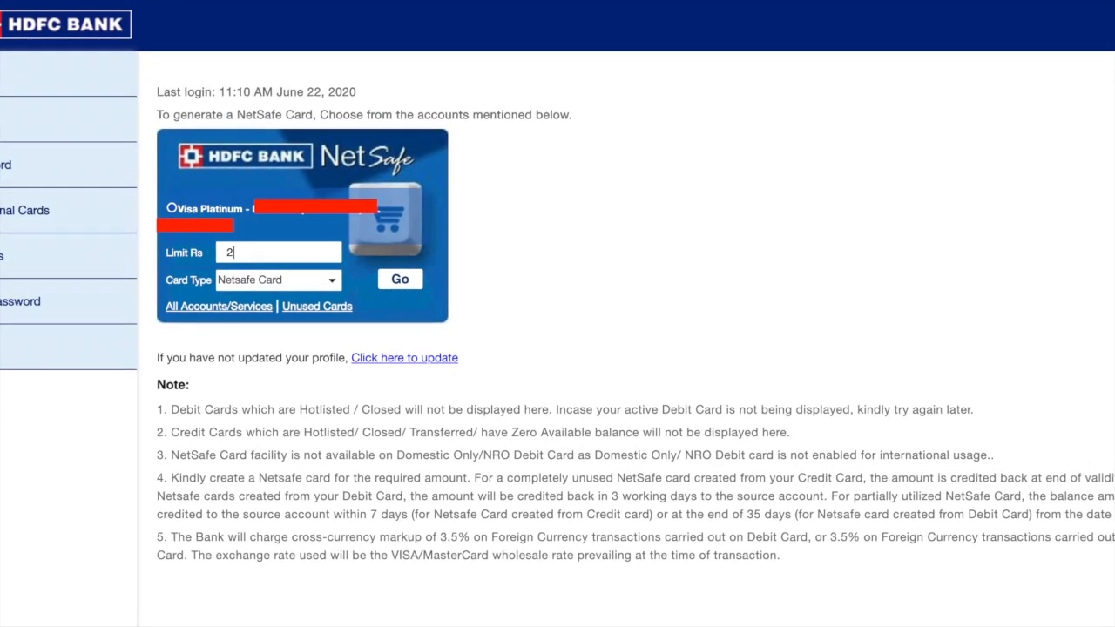
- Generate the Rs 2.00 NetSafe card and confirm it with the SMS verification code
click(399, 278)
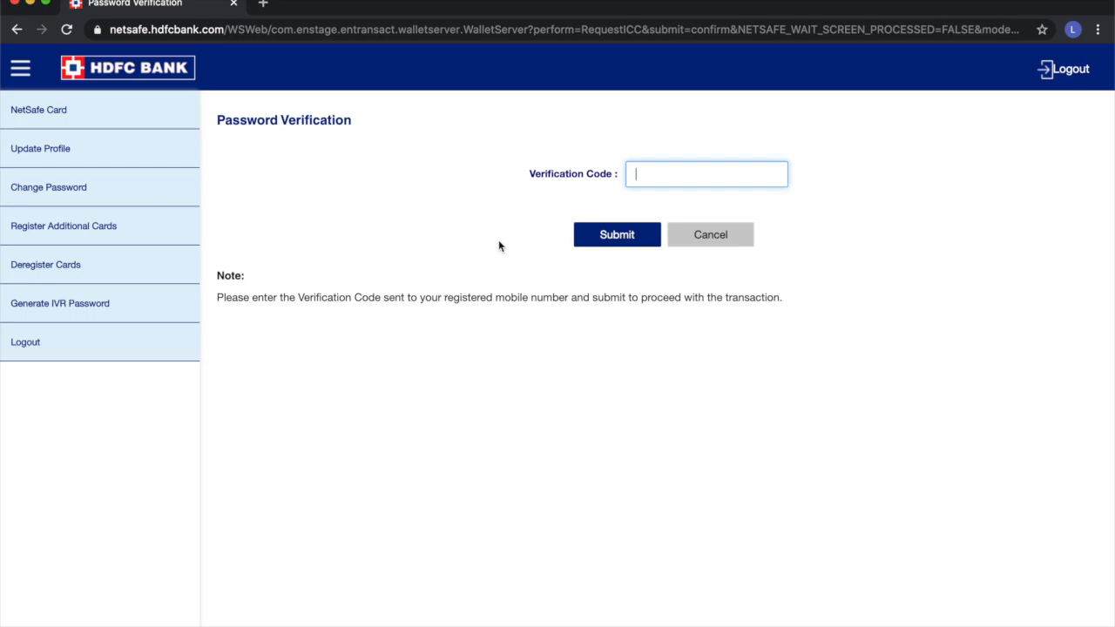
text(•)
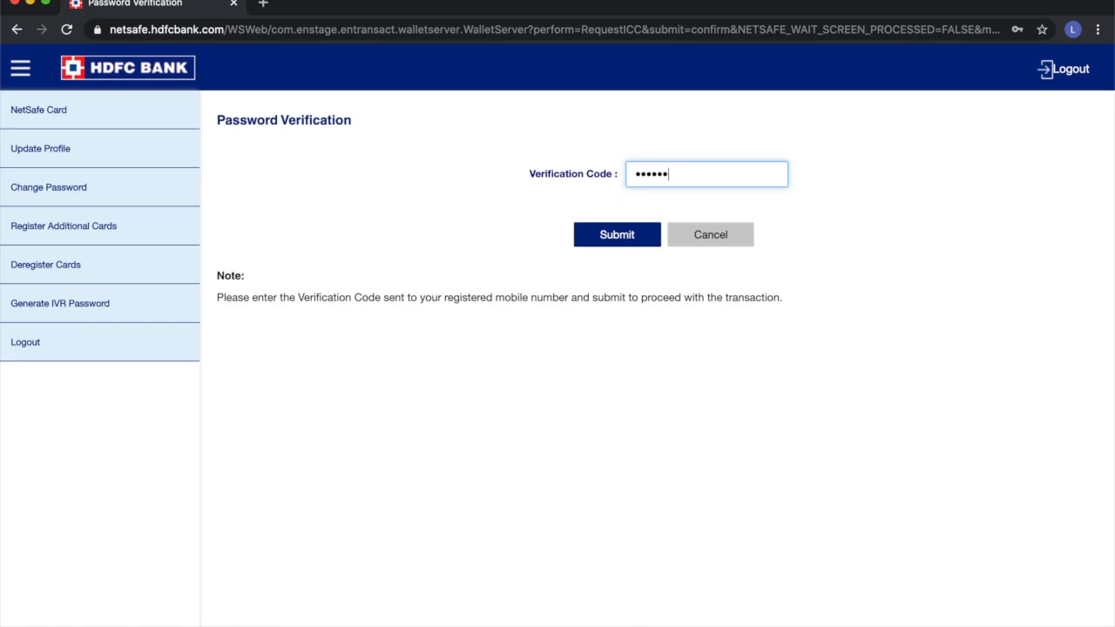
click(617, 233)
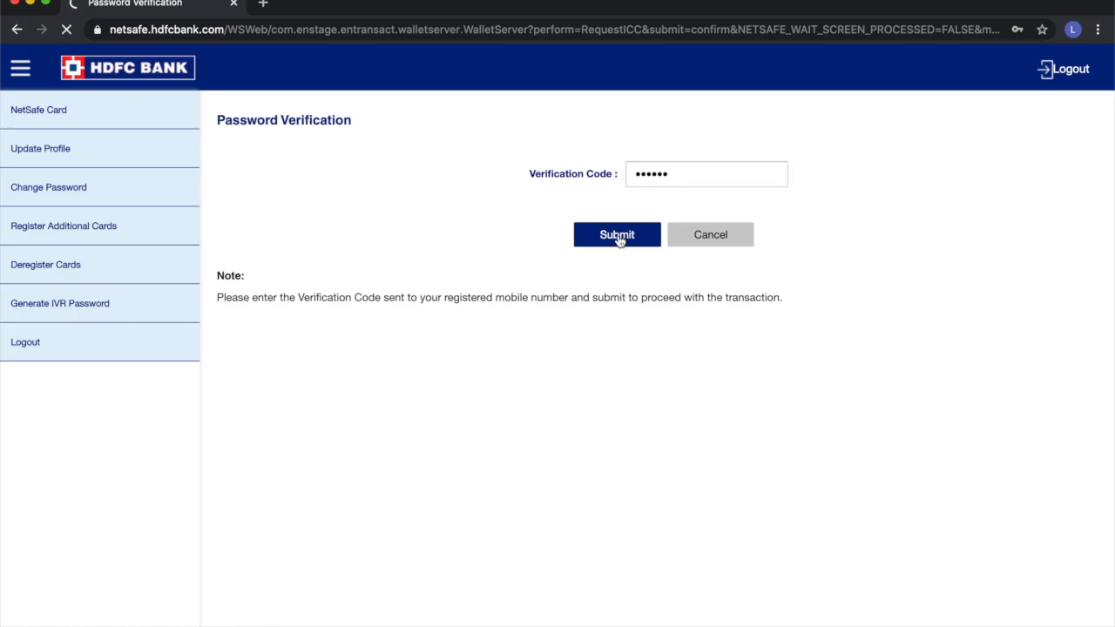
click(617, 233)
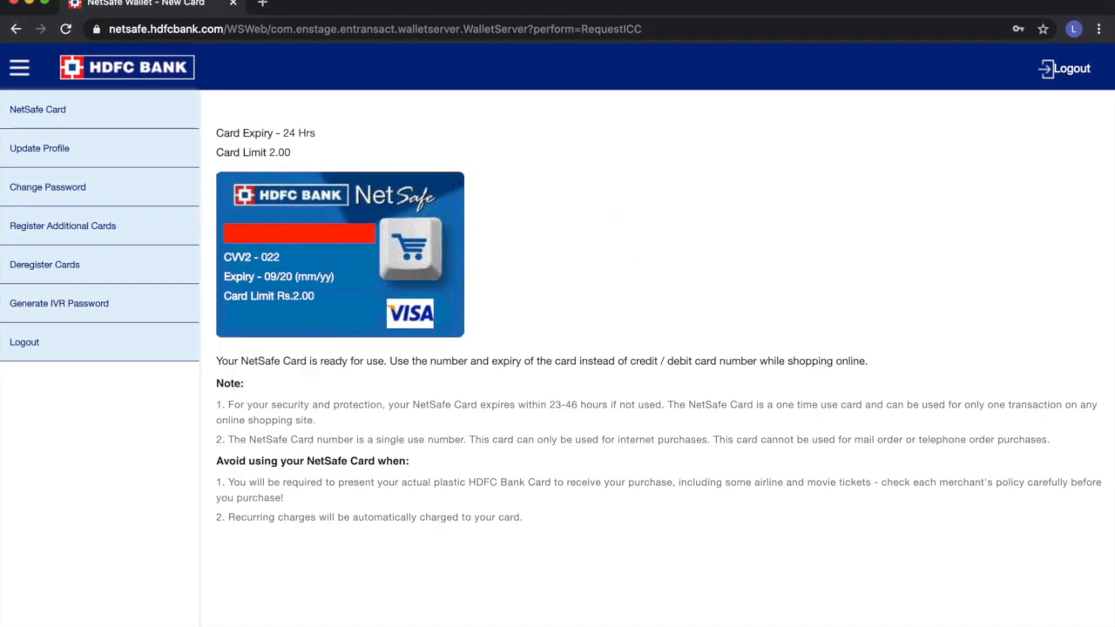